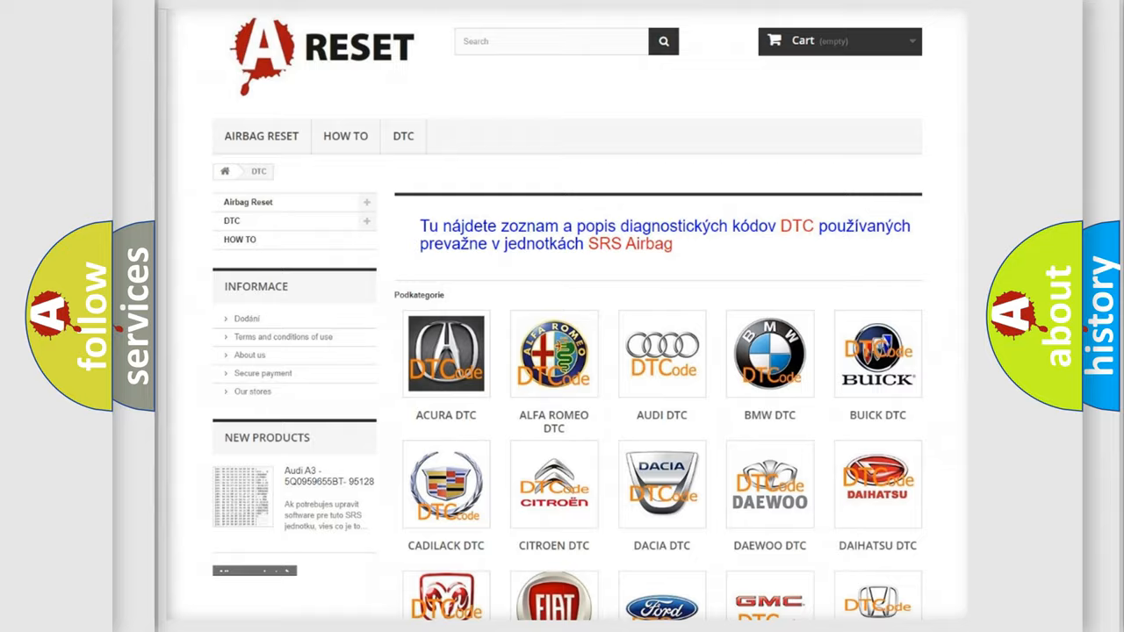
Step: Open the JEEP DTC tile and scroll through its code subcategory list, then back to the top
scroll(down, 3)
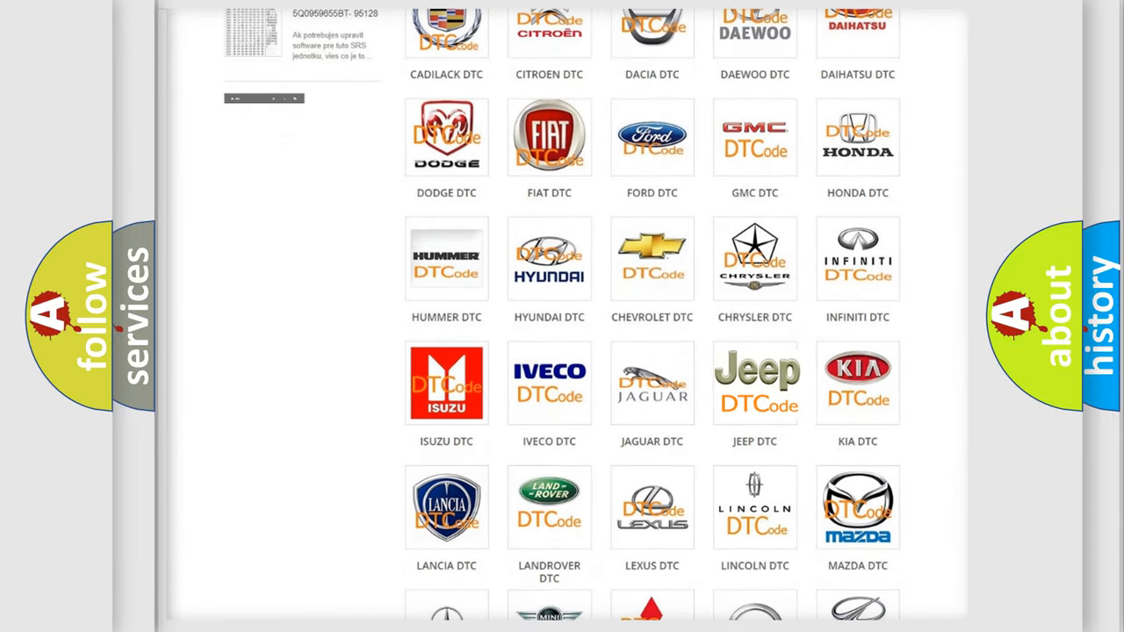
click(755, 382)
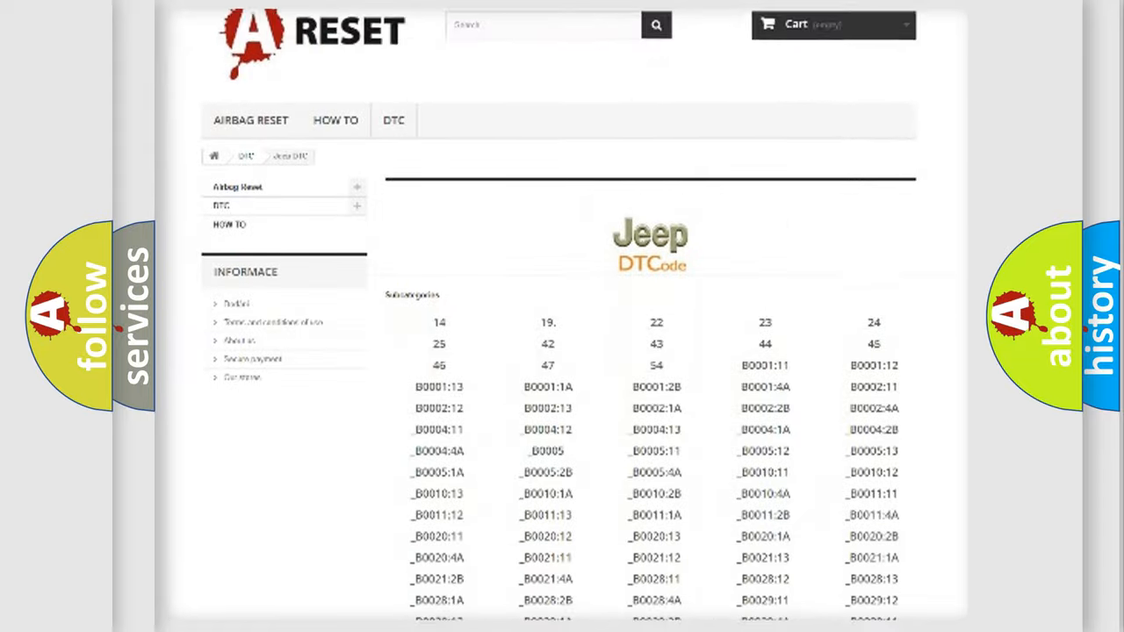
scroll(down, 3)
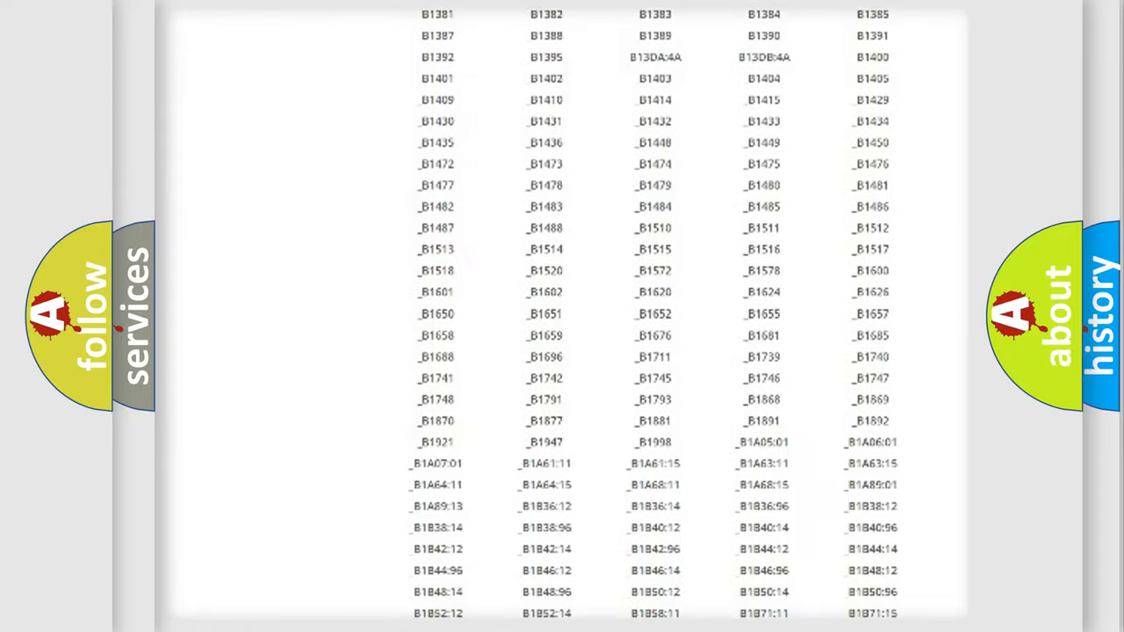
scroll(up, 3)
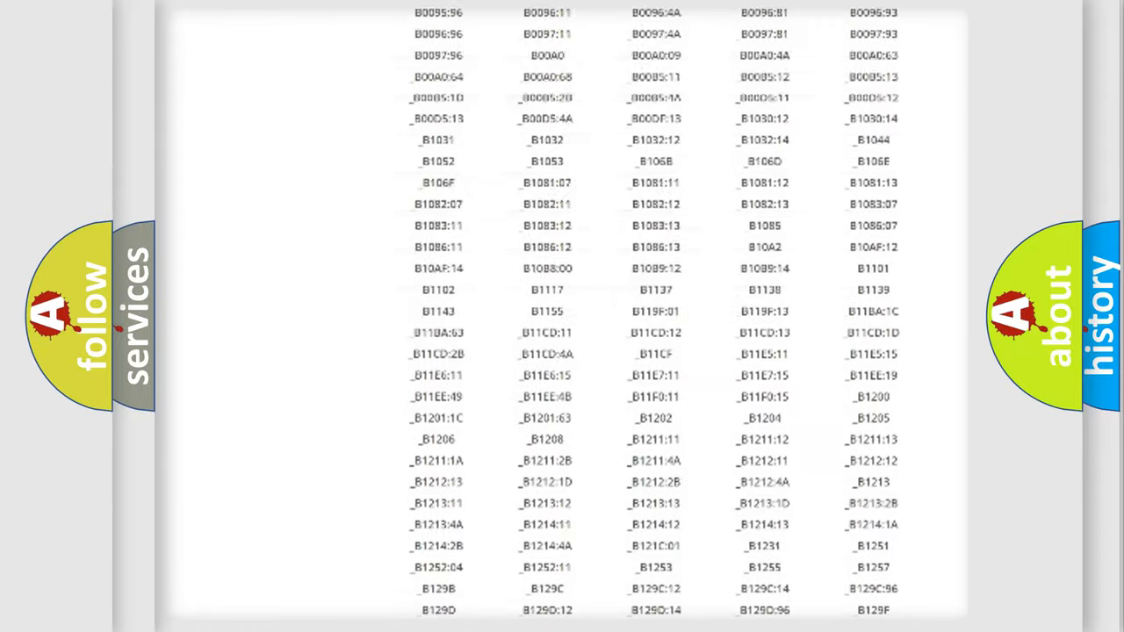
scroll(up, 3)
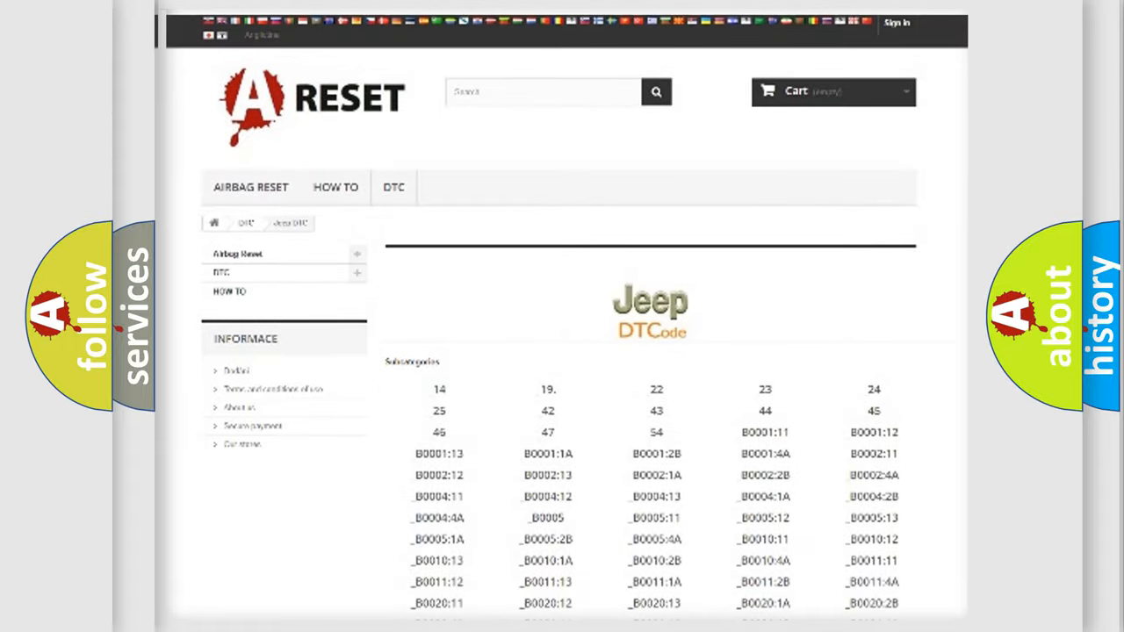